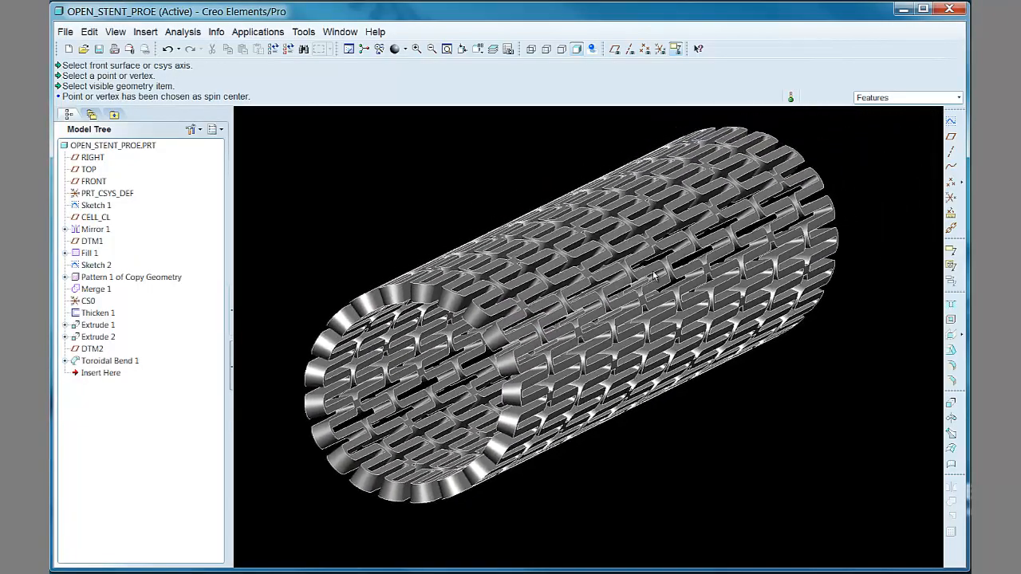
Step: Set the view to Standard Orientation so the whole rolled stent fits on screen
{"action": "left_click", "coordinate": [473, 50]}
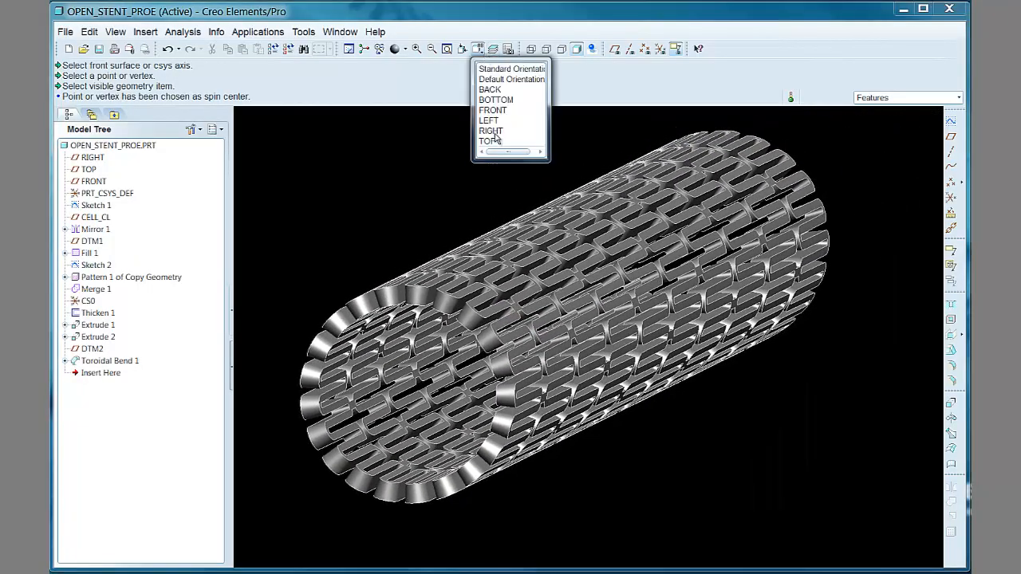
{"action": "left_click", "coordinate": [488, 141]}
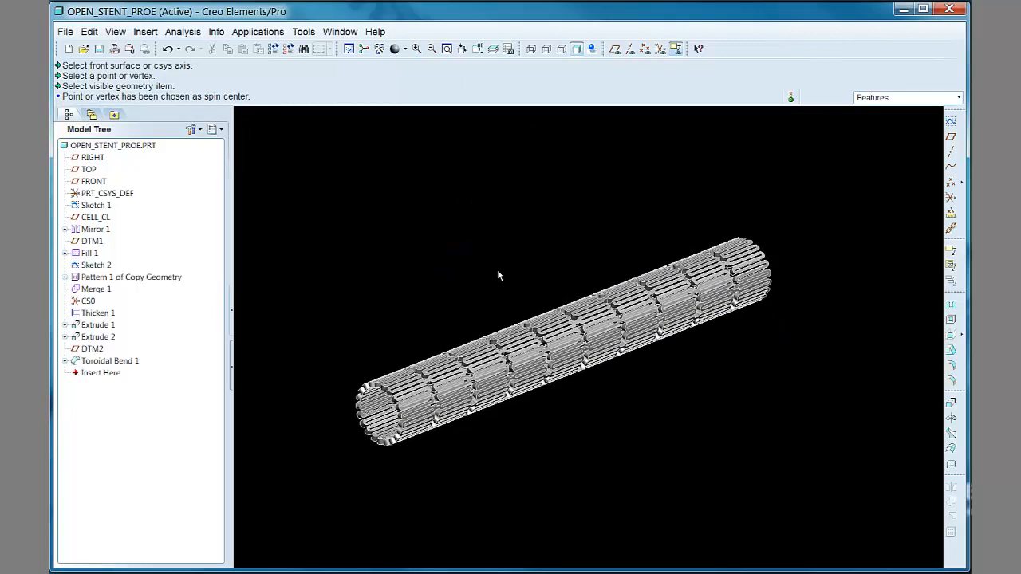
Step: Edit the d_tube relation from 1.916 to 4 and regenerate the stent
{"action": "left_click", "coordinate": [303, 31]}
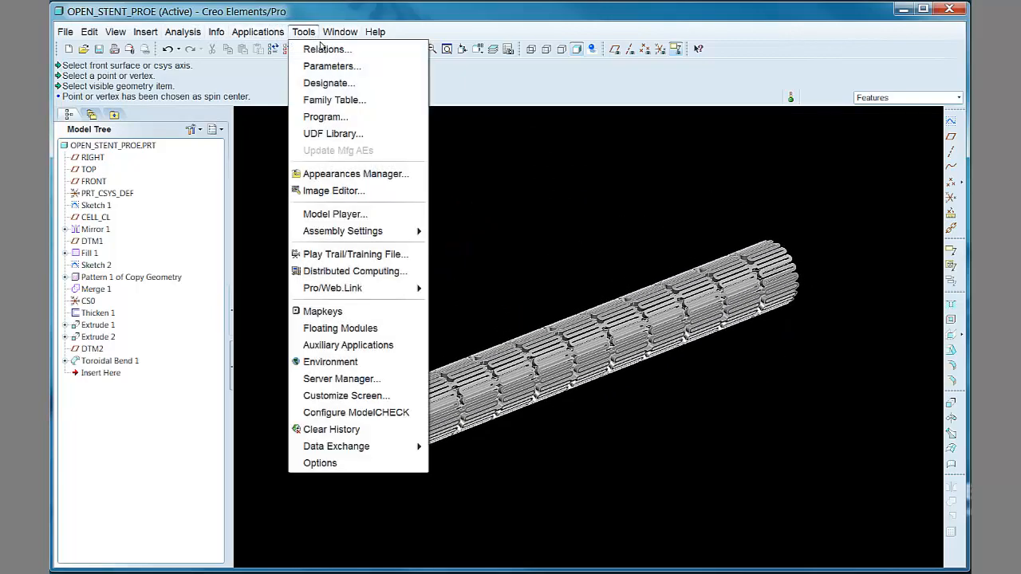
{"action": "left_click", "coordinate": [325, 48]}
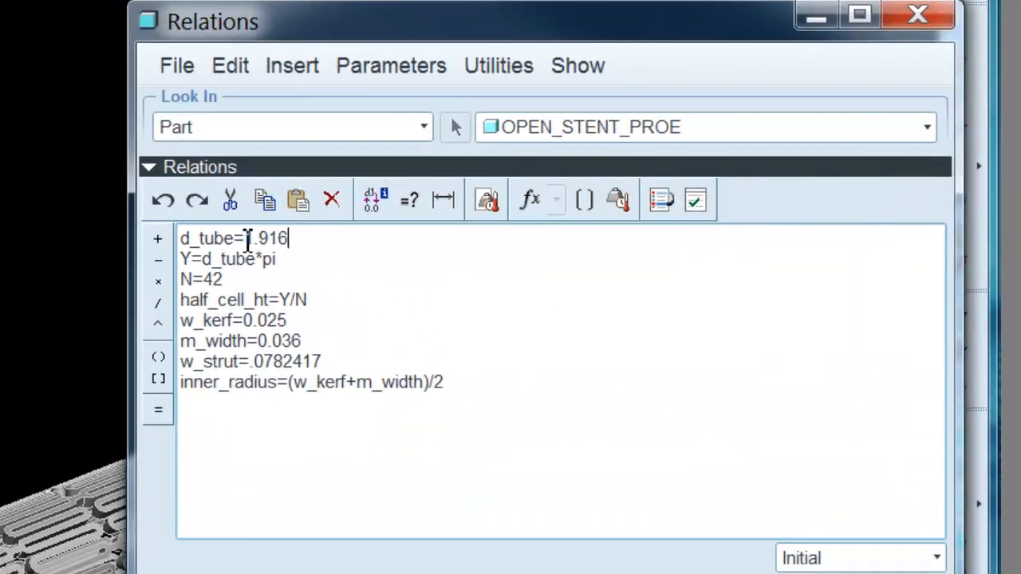
{"action": "type", "text": "4"}
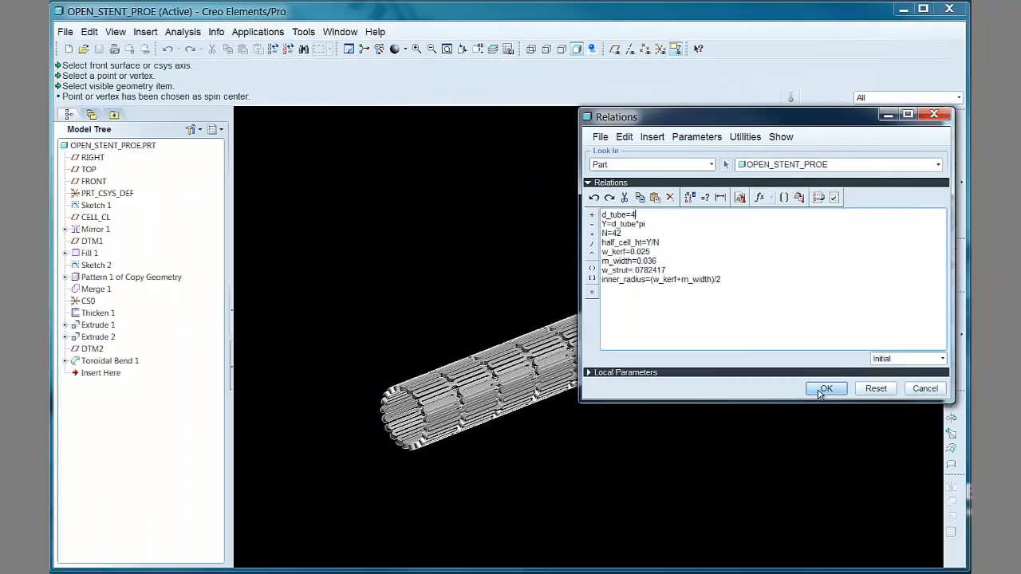
{"action": "mouse_move", "coordinate": [827, 390]}
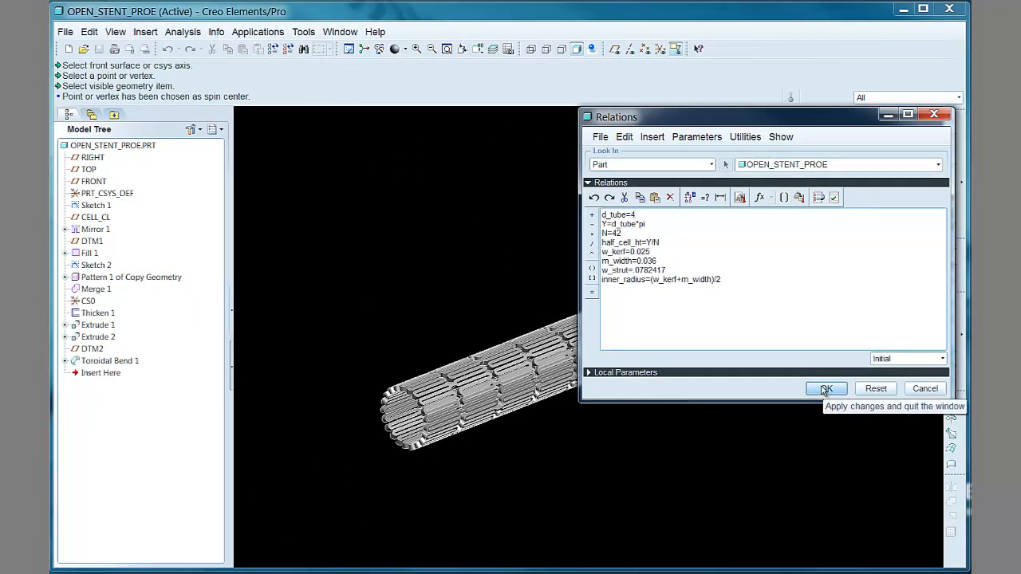
{"action": "left_click", "coordinate": [827, 389]}
{"action": "type", "text": "8"}
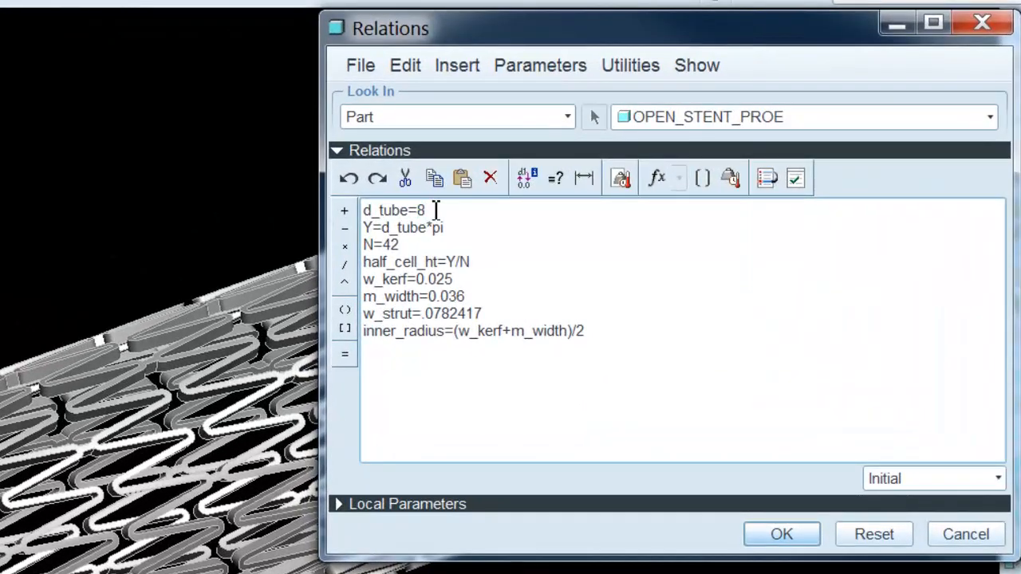
Step: Regenerate the stent at d_tube=8, then restore d_tube=1.916 and regenerate again
{"action": "left_click", "coordinate": [781, 533]}
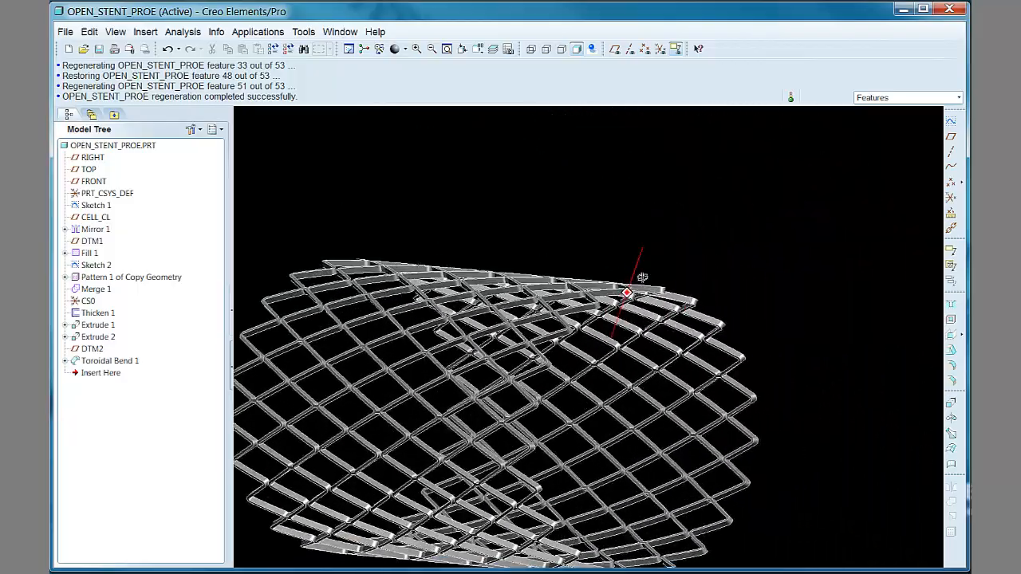
{"action": "left_click", "coordinate": [473, 48]}
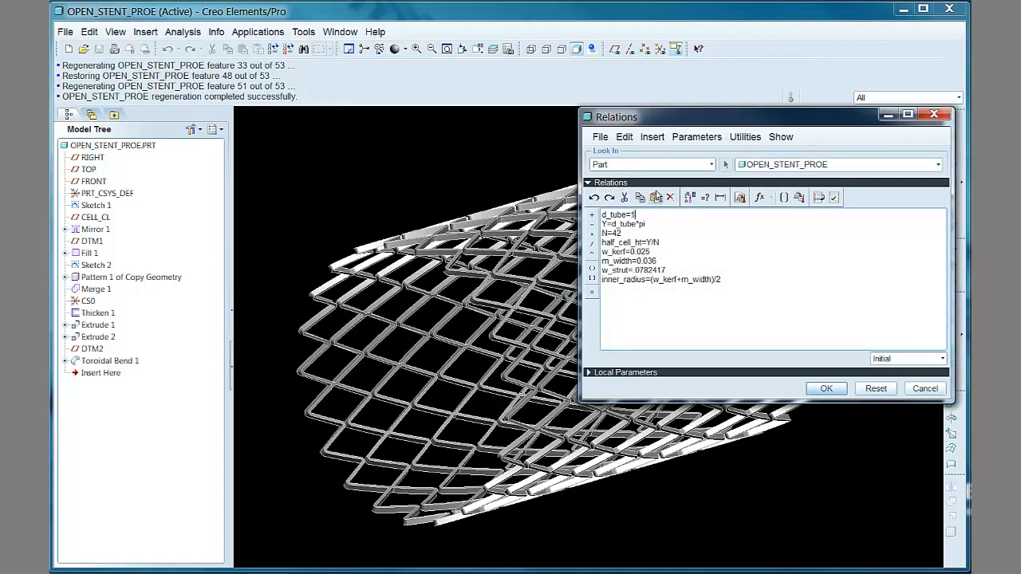
{"action": "type", "text": "1.916"}
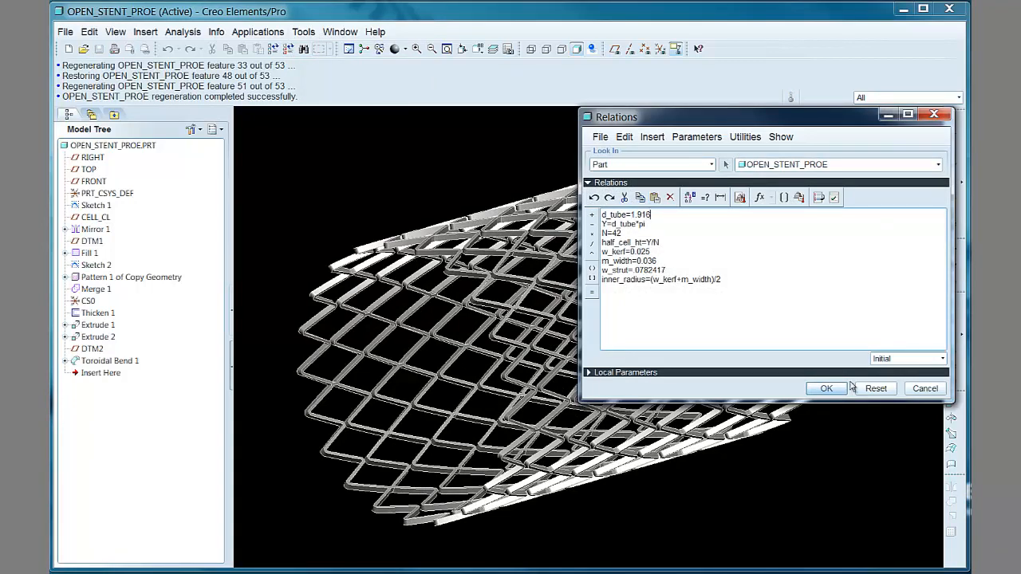
{"action": "left_click", "coordinate": [826, 389]}
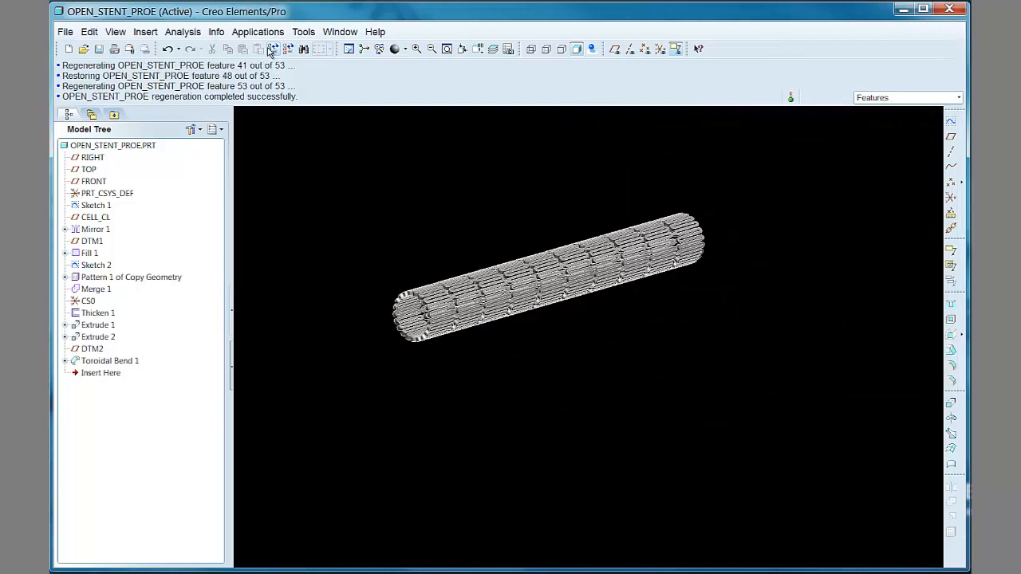
{"action": "mouse_move", "coordinate": [813, 255]}
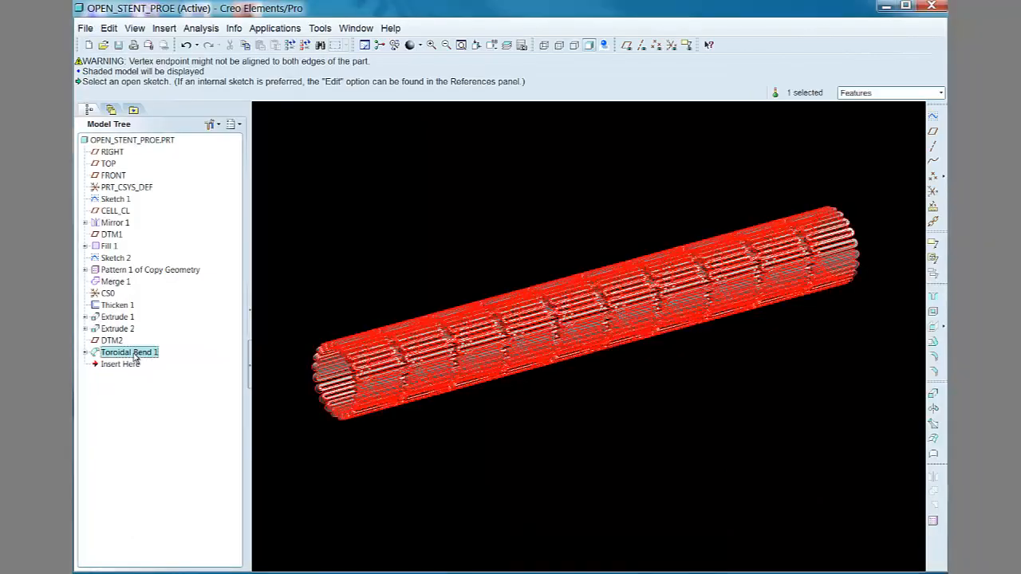
Step: Redefine Toroidal Bend 1 and show its 360-degree curve-bend options
{"action": "right_click", "coordinate": [128, 353]}
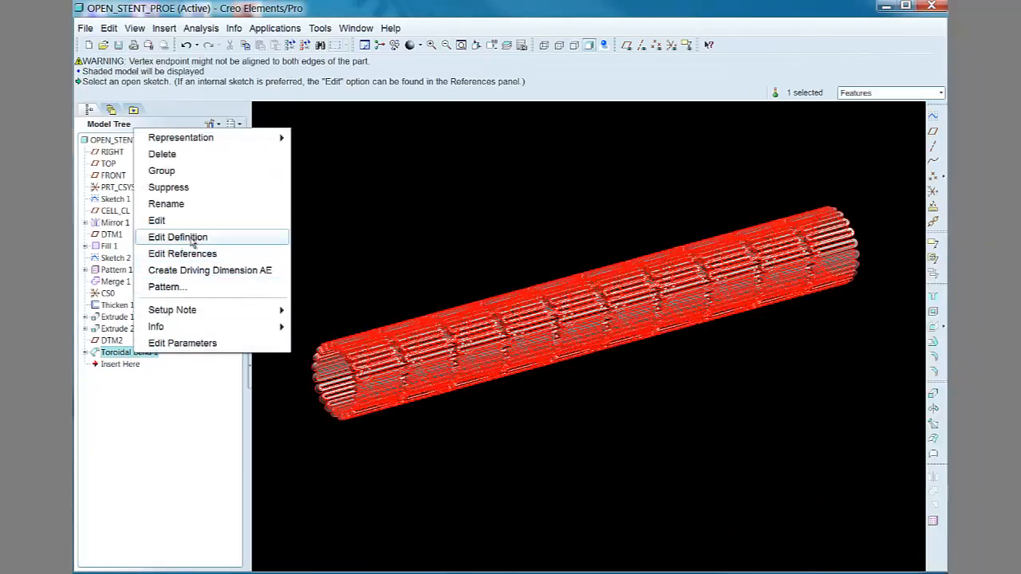
{"action": "left_click", "coordinate": [177, 236]}
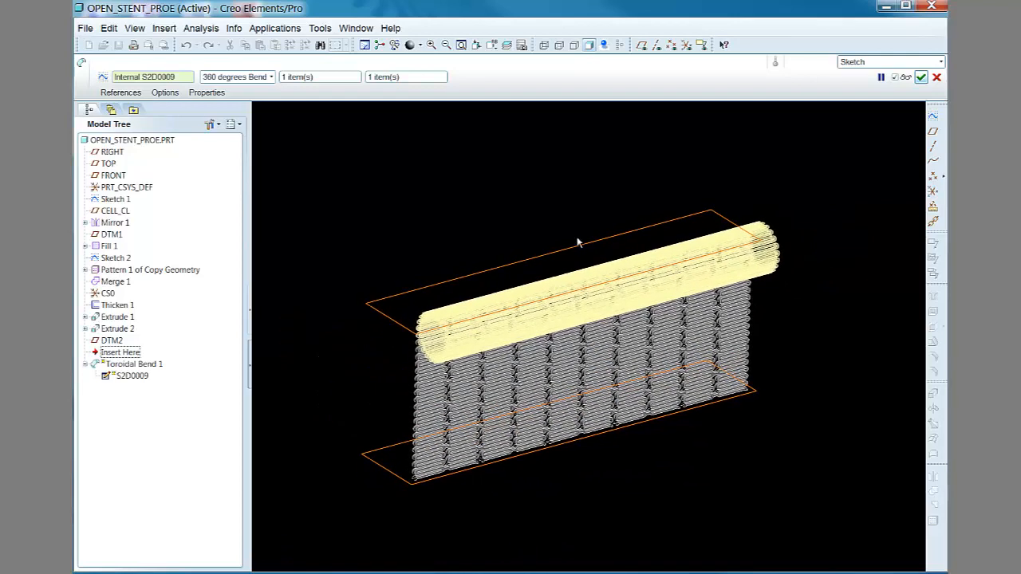
{"action": "mouse_move", "coordinate": [510, 45]}
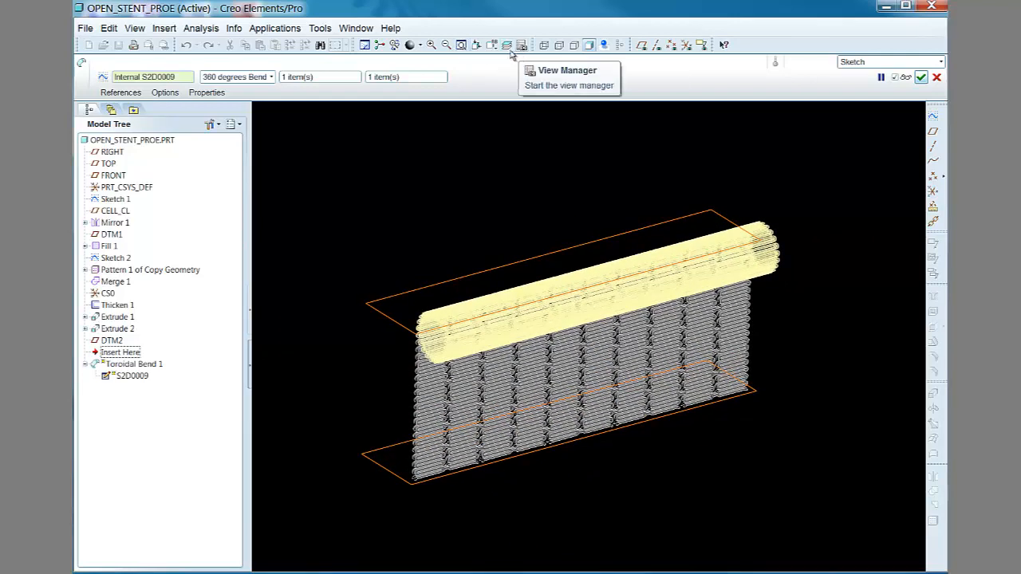
{"action": "left_click", "coordinate": [504, 45]}
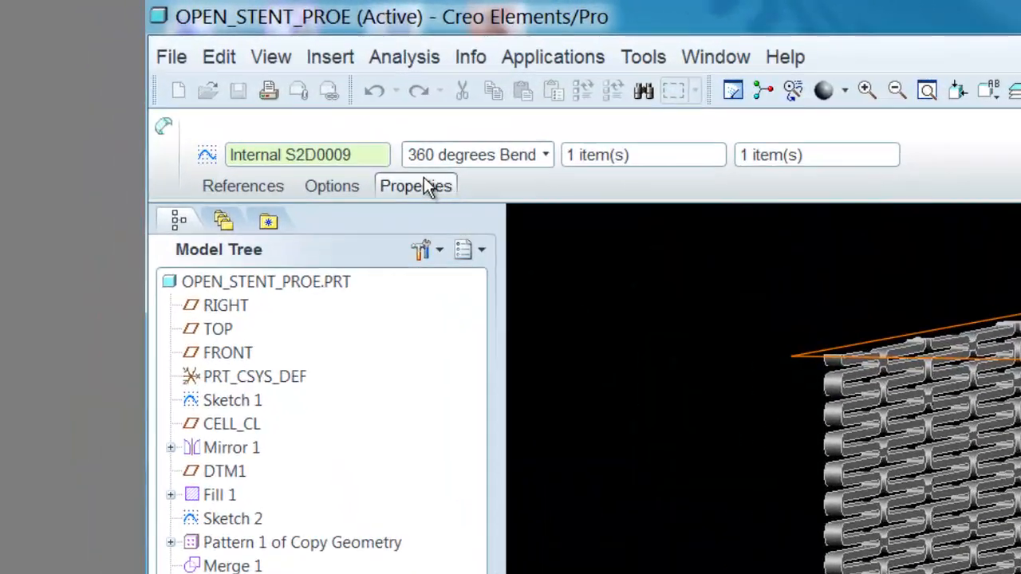
{"action": "left_click", "coordinate": [331, 185]}
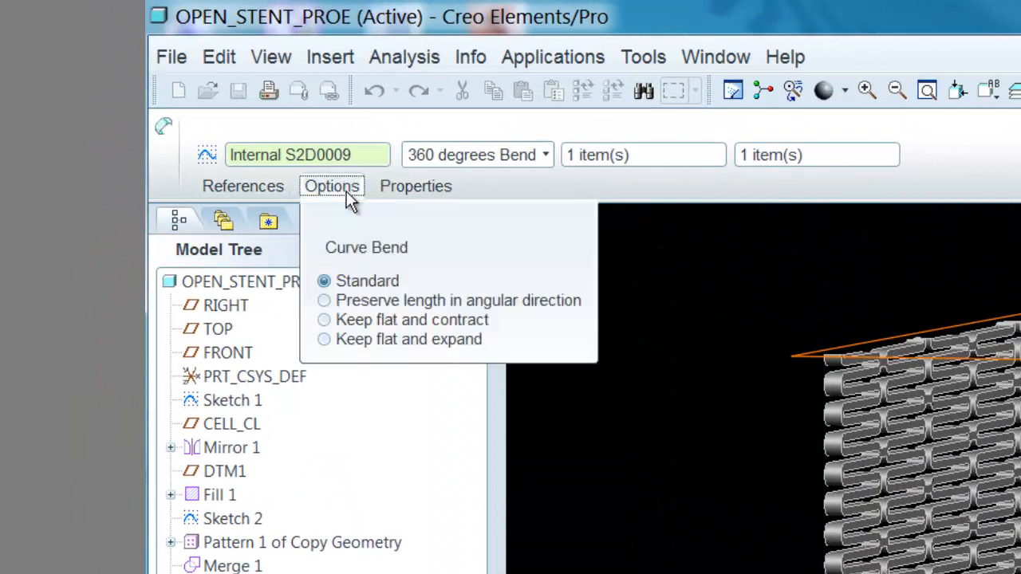
{"action": "mouse_move", "coordinate": [256, 194]}
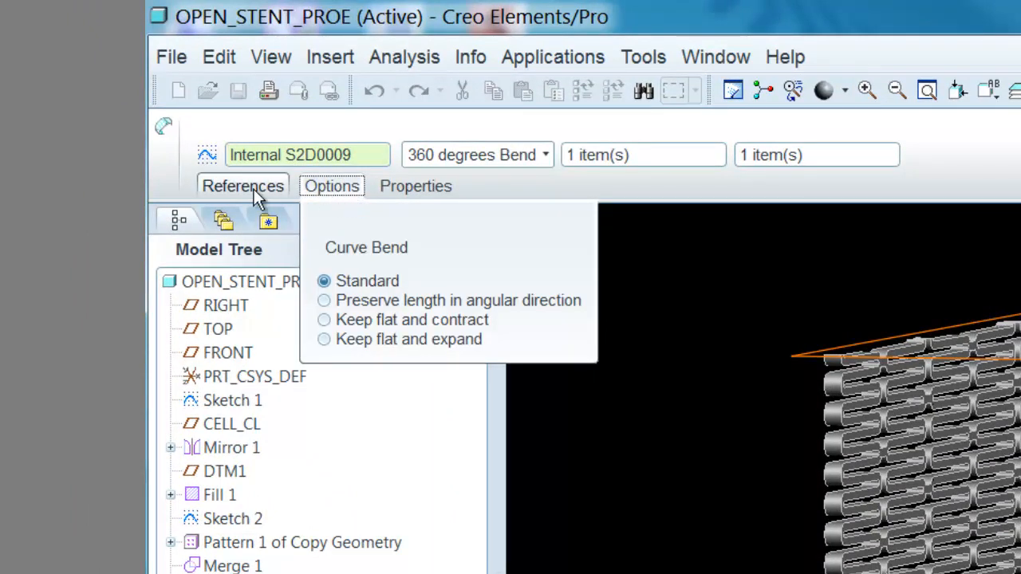
Step: Show the toroidal bend's references to reach its internal profile sketch
{"action": "left_click", "coordinate": [243, 185]}
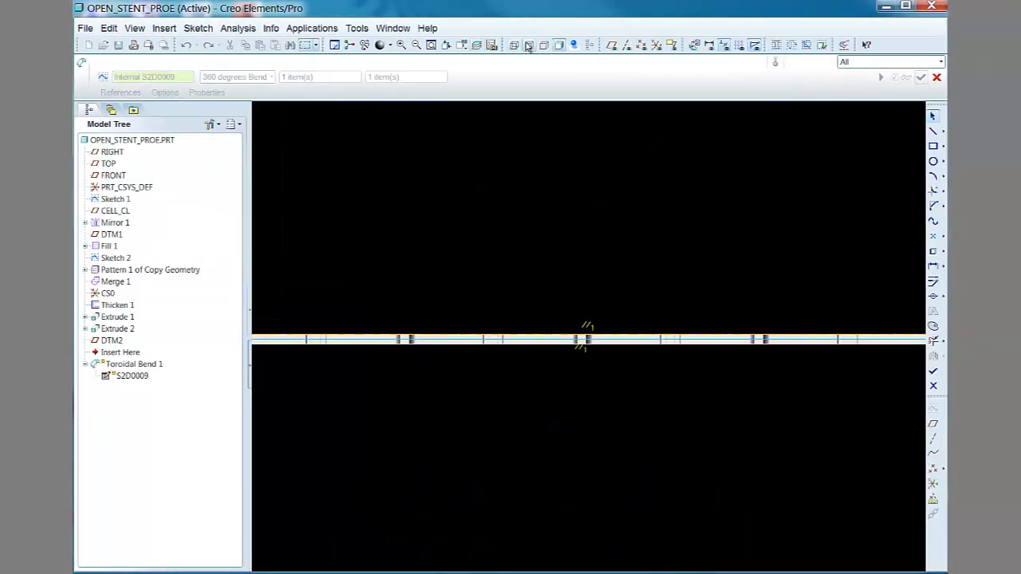
{"action": "mouse_move", "coordinate": [526, 44]}
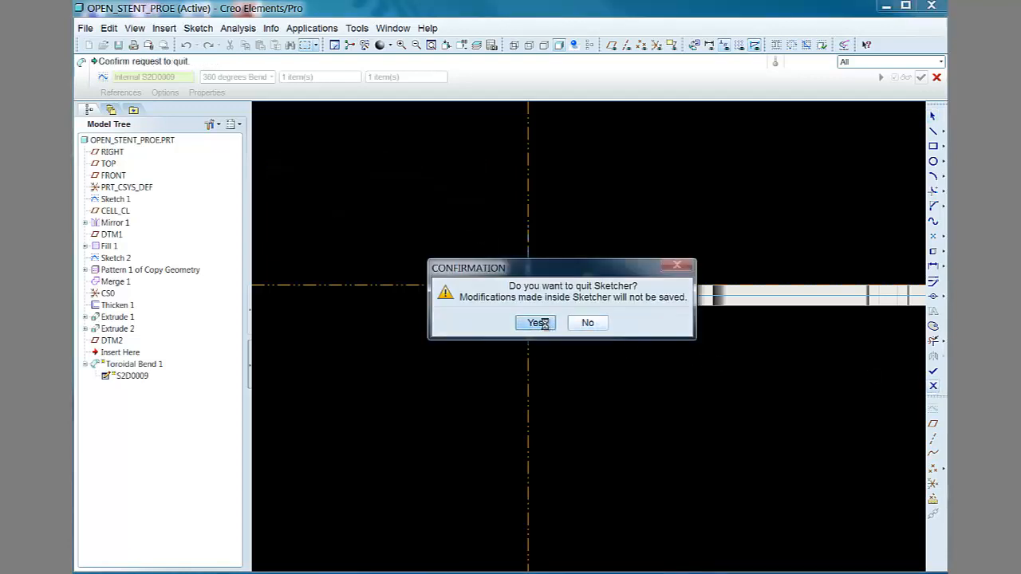
Step: Leave the bend sketch unsaved, then inspect Sketch 1's dimensions and quit without keeping changes
{"action": "left_click", "coordinate": [534, 322]}
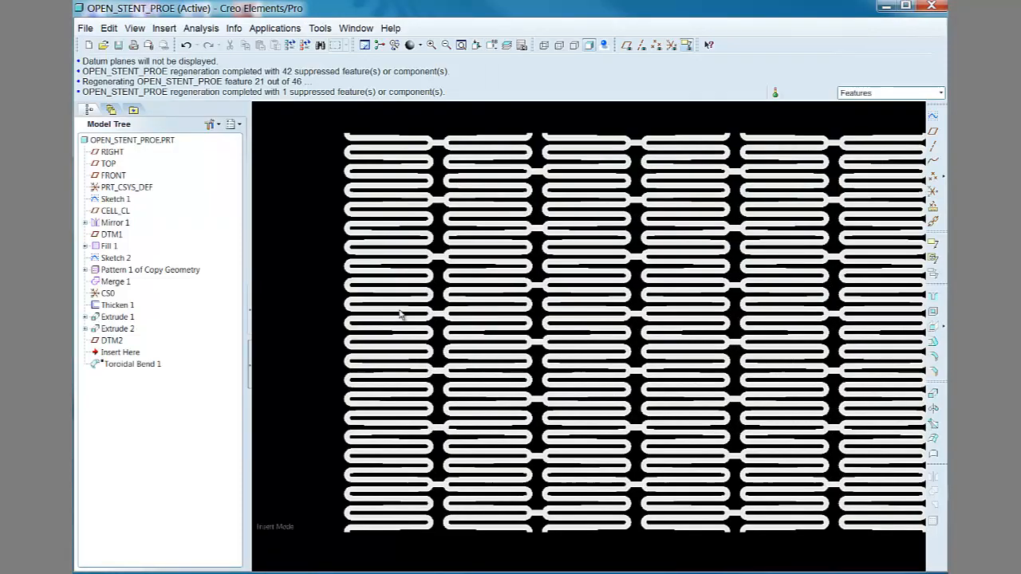
{"action": "mouse_move", "coordinate": [427, 148]}
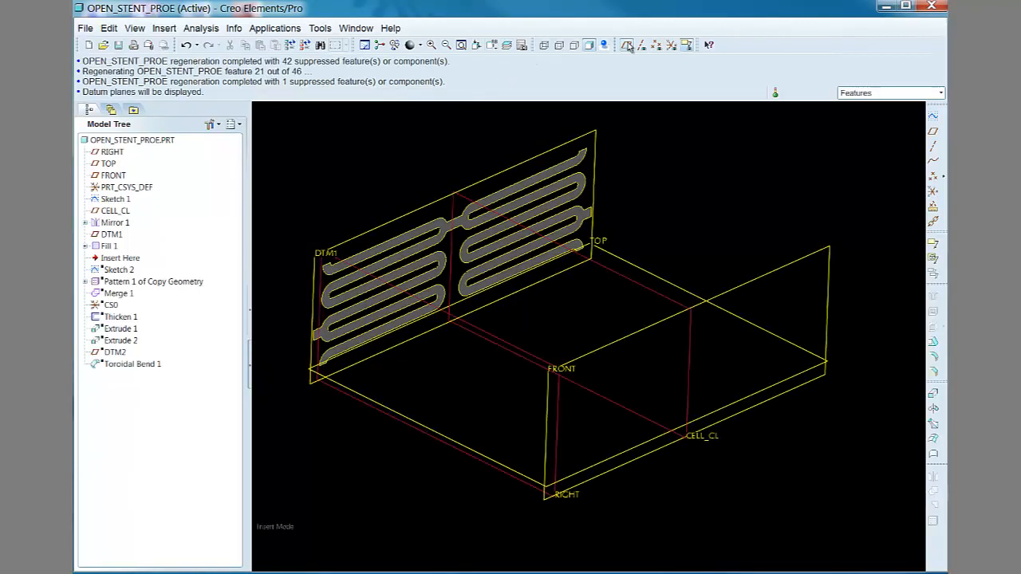
{"action": "mouse_move", "coordinate": [240, 124]}
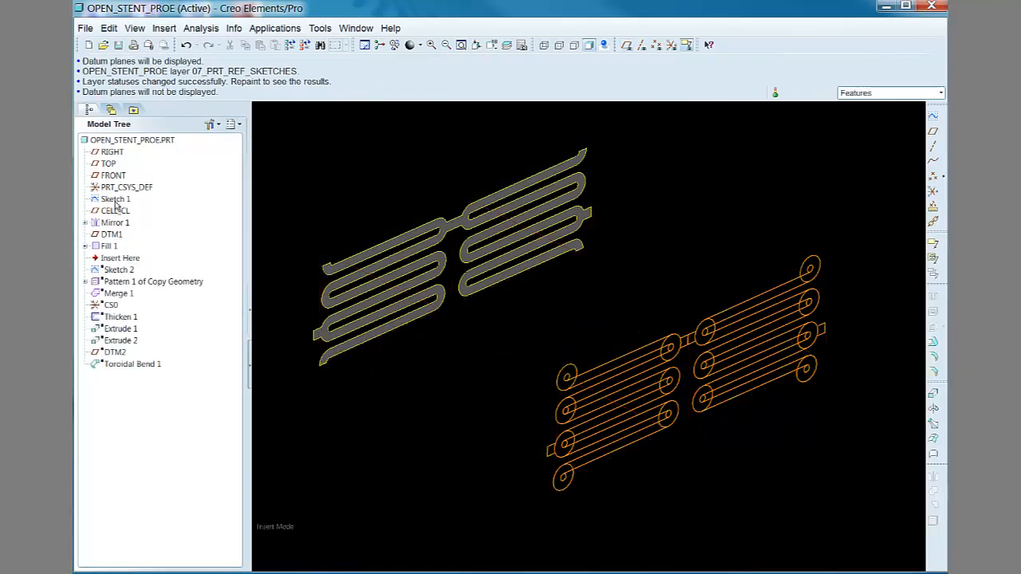
{"action": "left_click", "coordinate": [115, 198]}
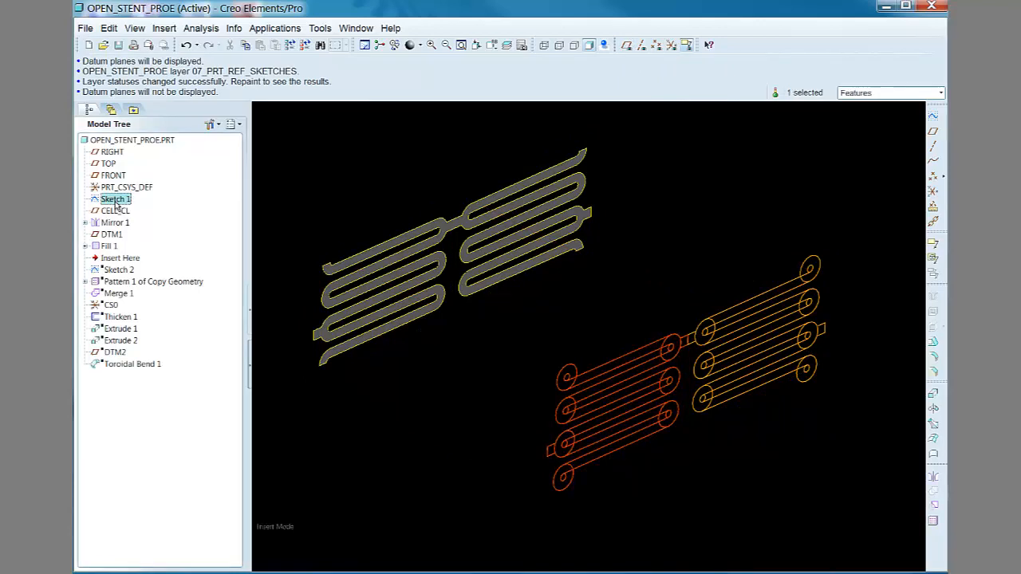
{"action": "right_click", "coordinate": [114, 198]}
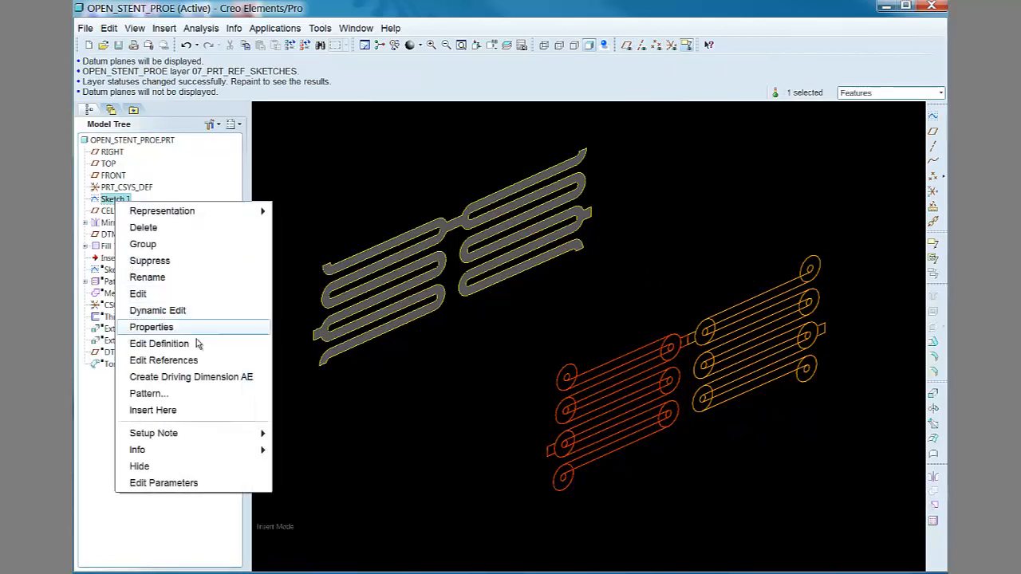
{"action": "left_click", "coordinate": [160, 343]}
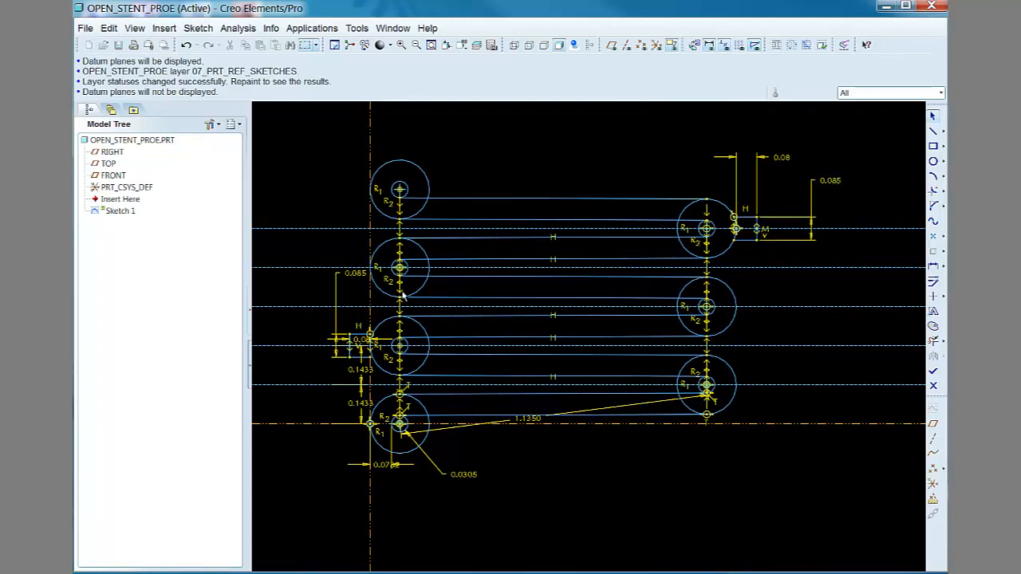
{"action": "left_click", "coordinate": [384, 464]}
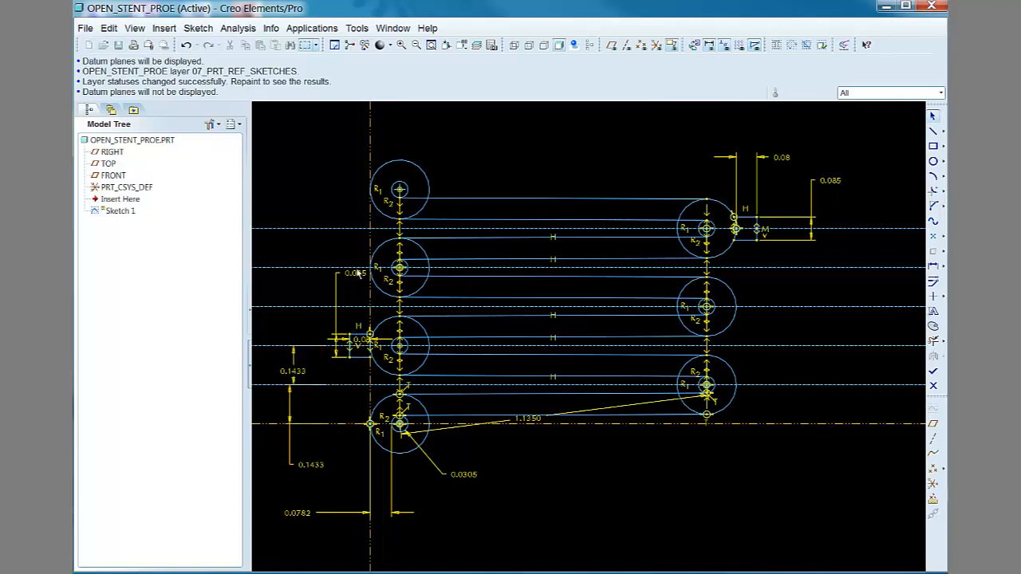
{"action": "left_click", "coordinate": [300, 322]}
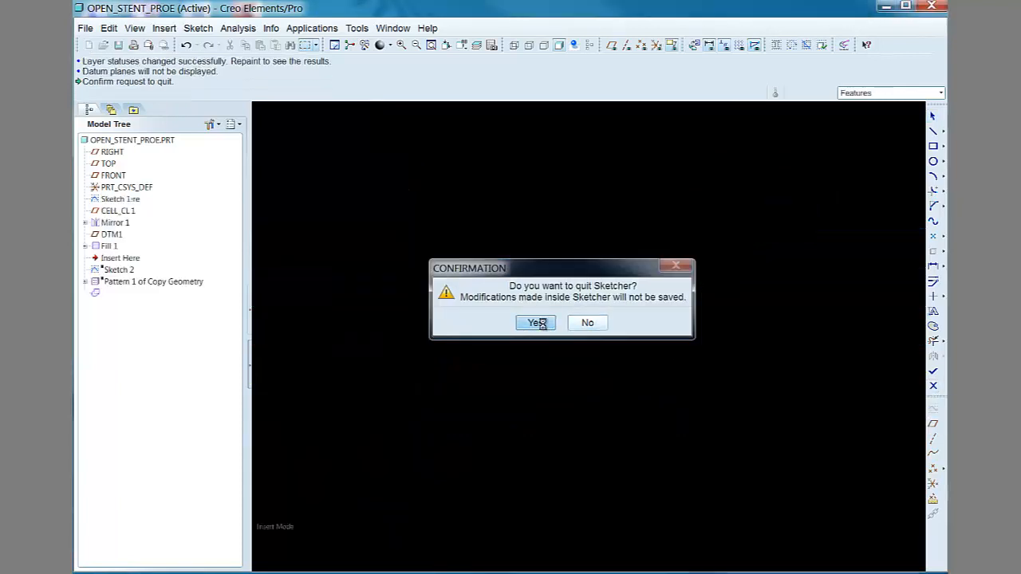
Step: Change the tube parameter in Relations and regenerate the flat cell as a zigzag
{"action": "left_click", "coordinate": [536, 322]}
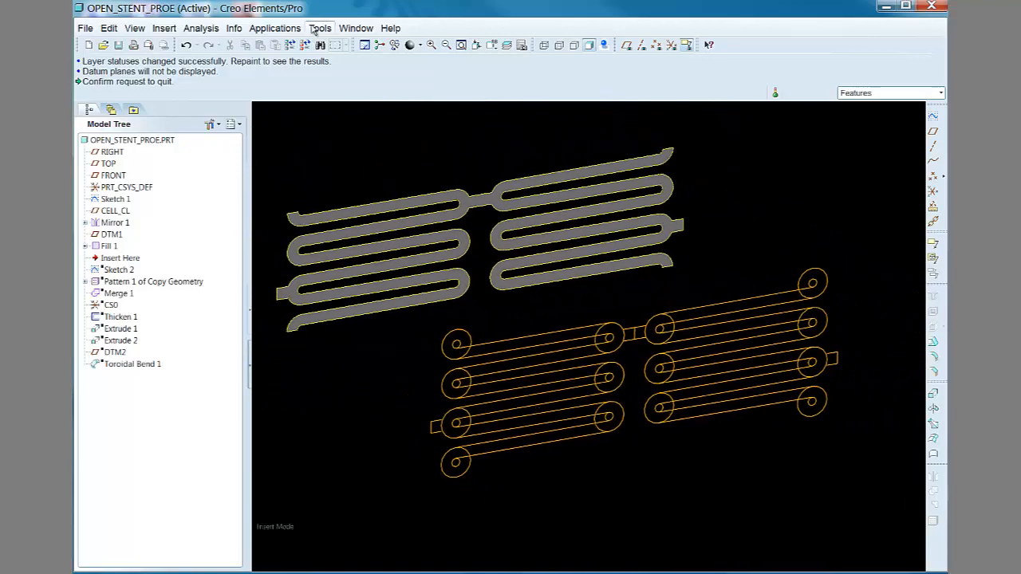
{"action": "left_click", "coordinate": [319, 29]}
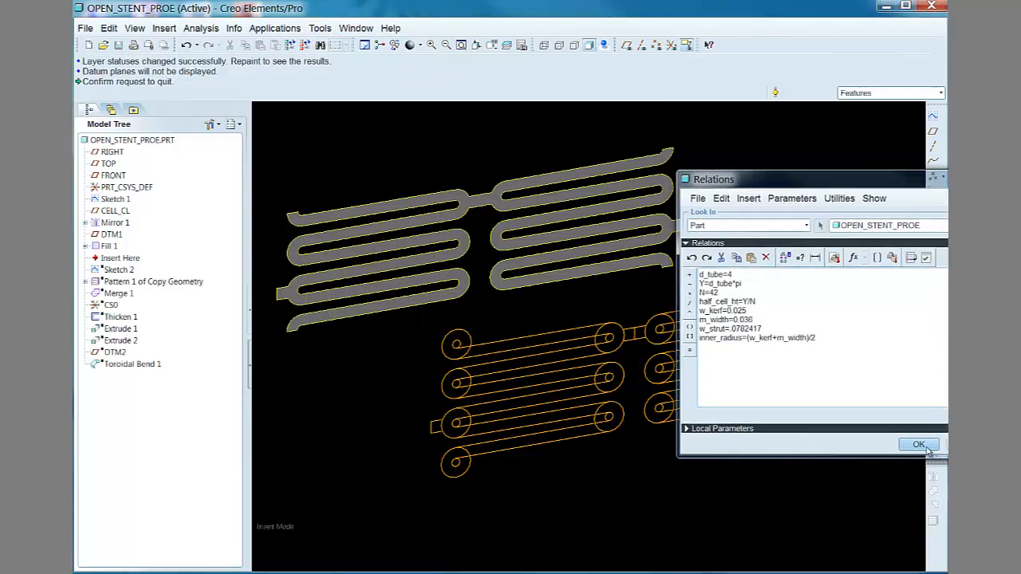
{"action": "left_click", "coordinate": [917, 443]}
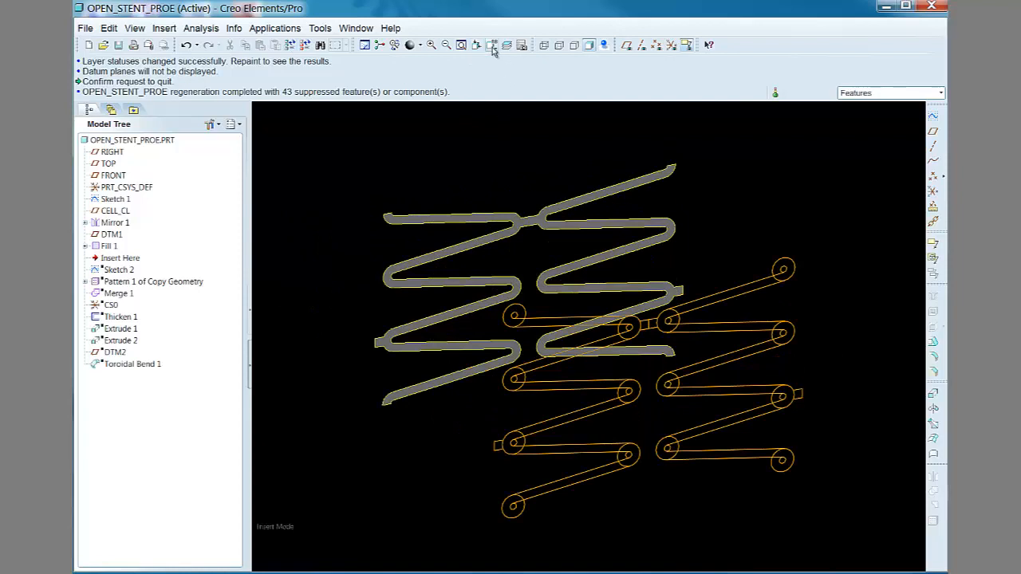
{"action": "right_click", "coordinate": [115, 198]}
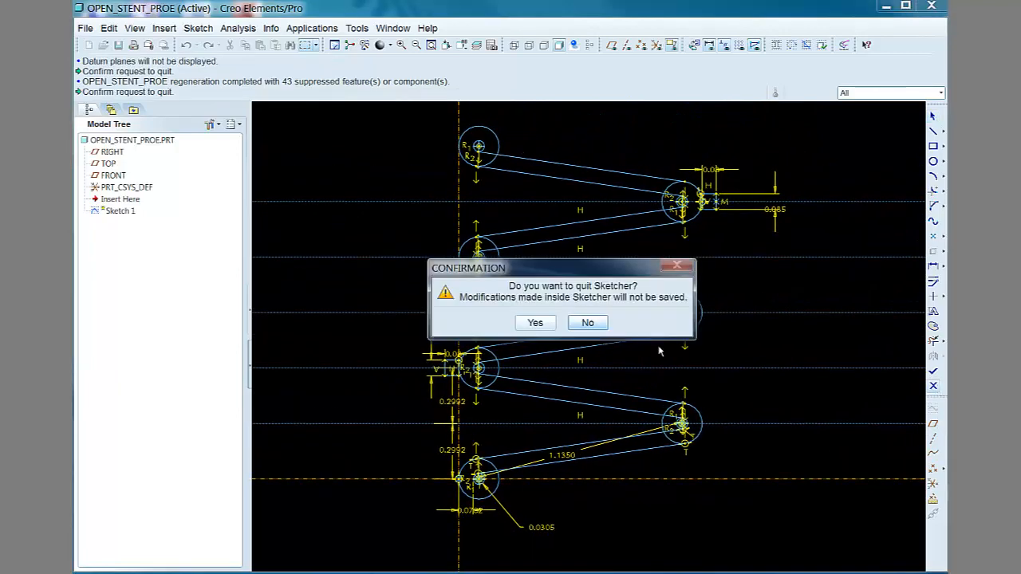
{"action": "left_click", "coordinate": [535, 323]}
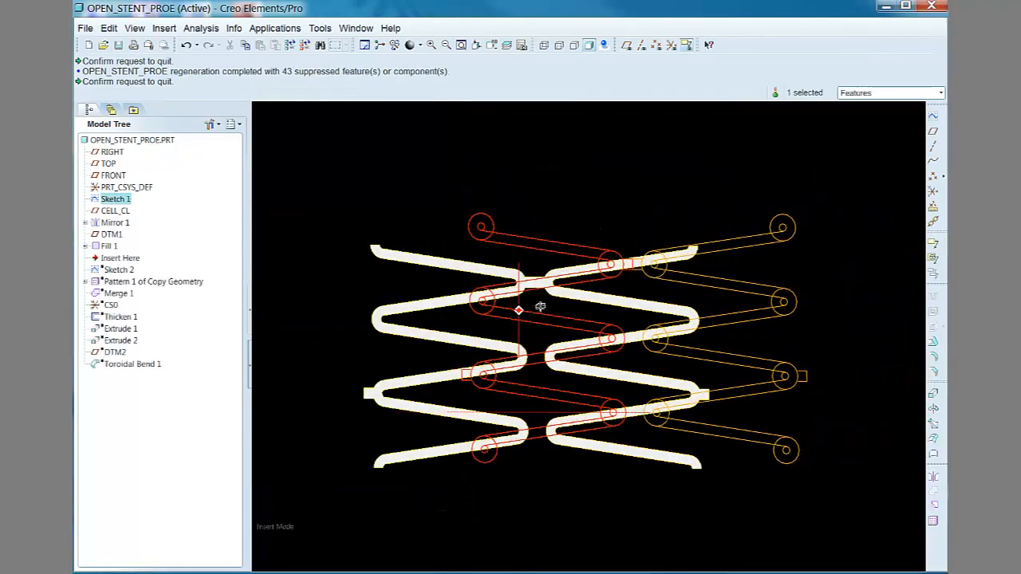
Step: Restore the original relation value and regenerate the rounded serpentine cell
{"action": "left_click_drag", "start_coordinate": [518, 311], "coordinate": [742, 206]}
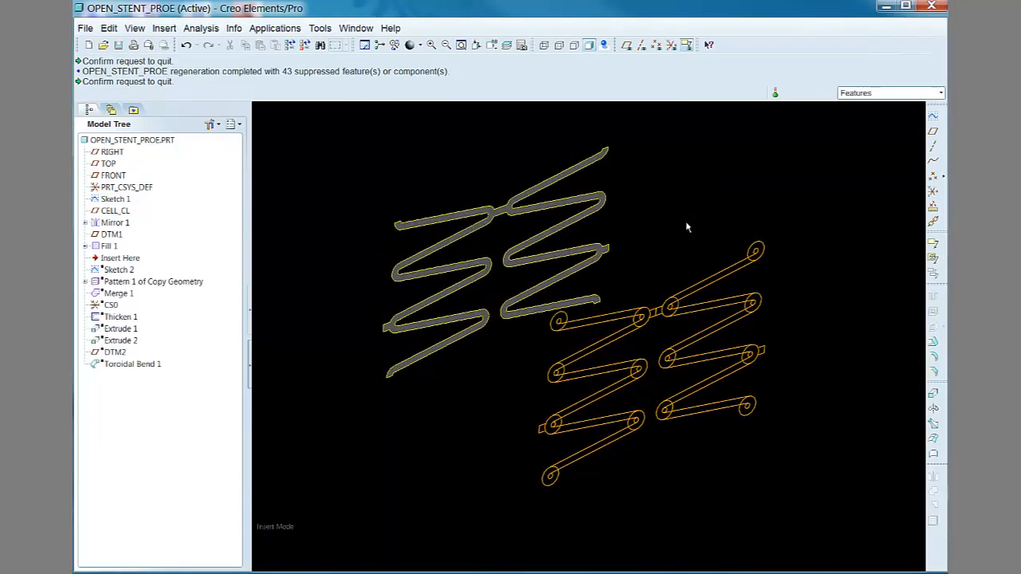
{"action": "left_click", "coordinate": [319, 29]}
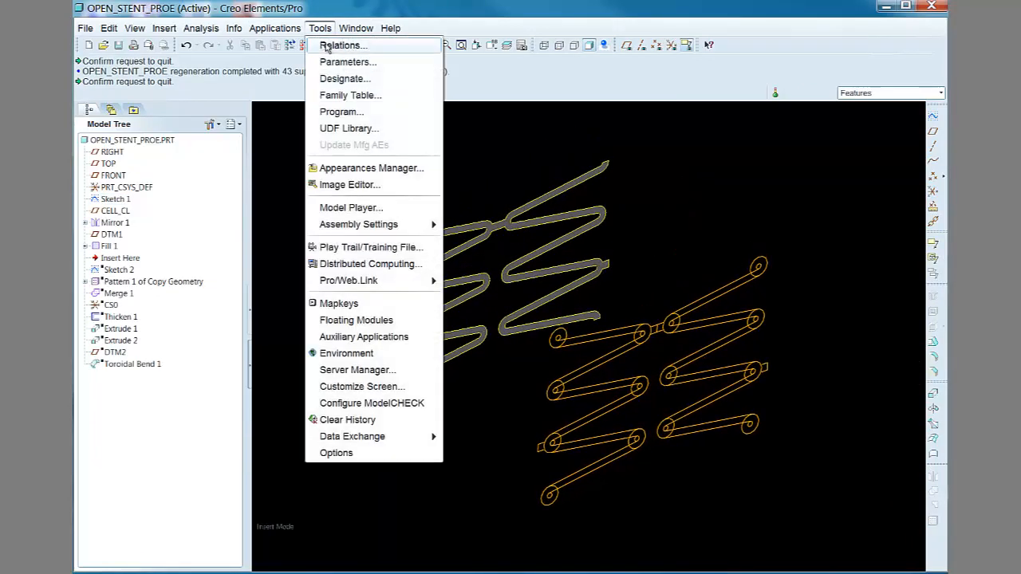
{"action": "left_click", "coordinate": [343, 44]}
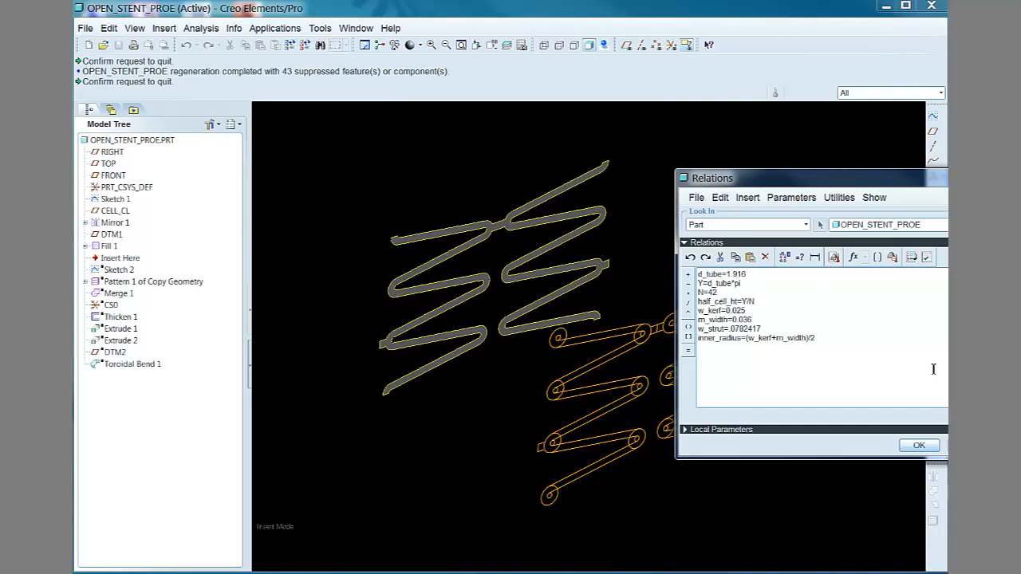
{"action": "left_click", "coordinate": [919, 445]}
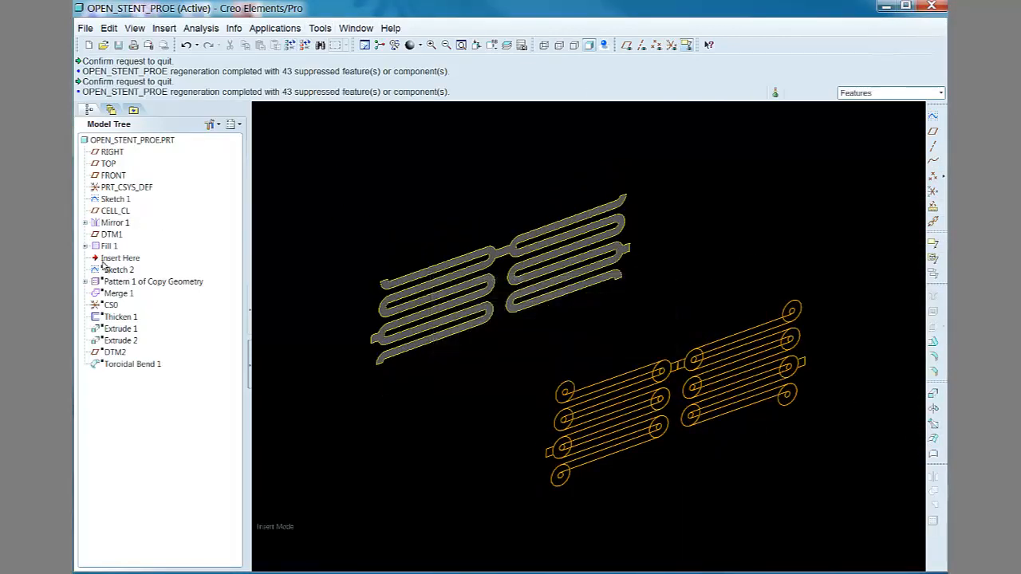
Step: Resume all suppressed features and review the layer tree and pattern sketch of the full flat sheet
{"action": "left_click", "coordinate": [120, 258]}
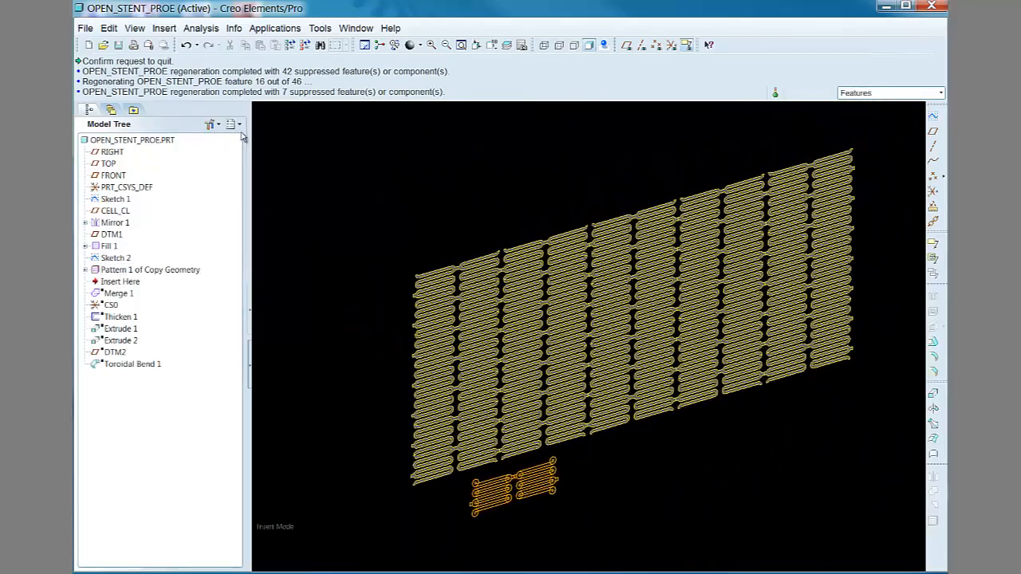
{"action": "left_click", "coordinate": [111, 108]}
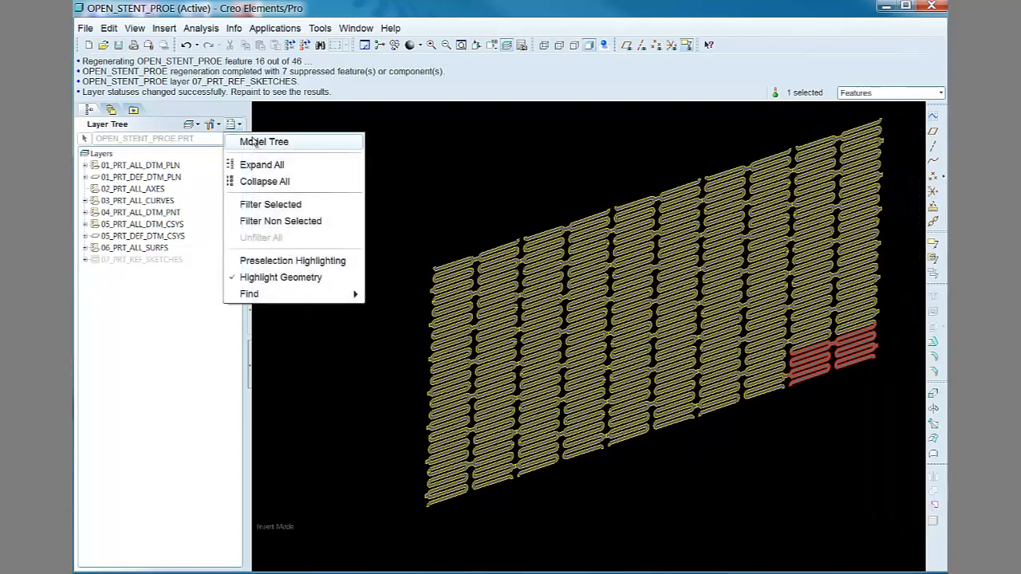
{"action": "left_click", "coordinate": [264, 140]}
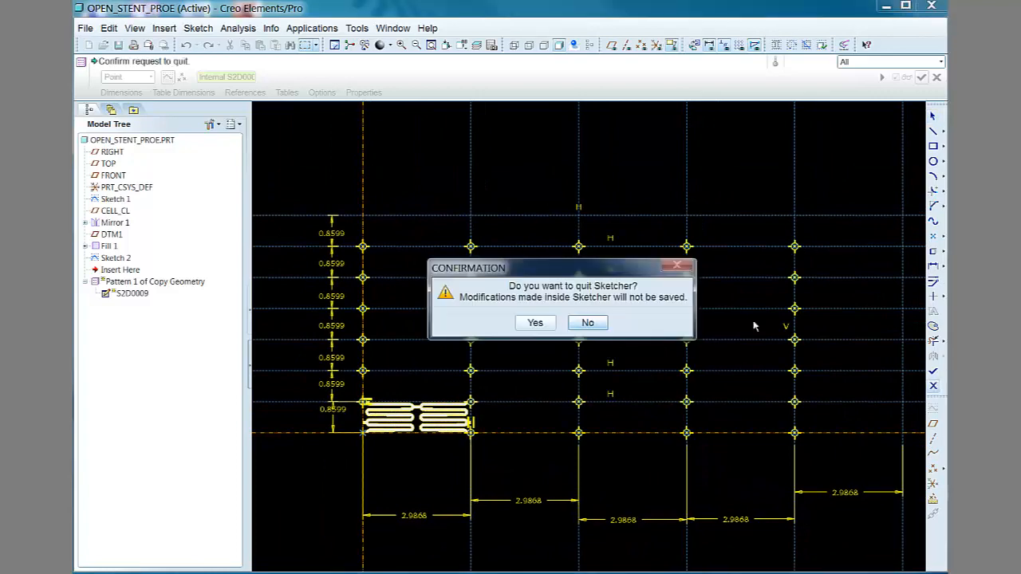
{"action": "left_click", "coordinate": [535, 322]}
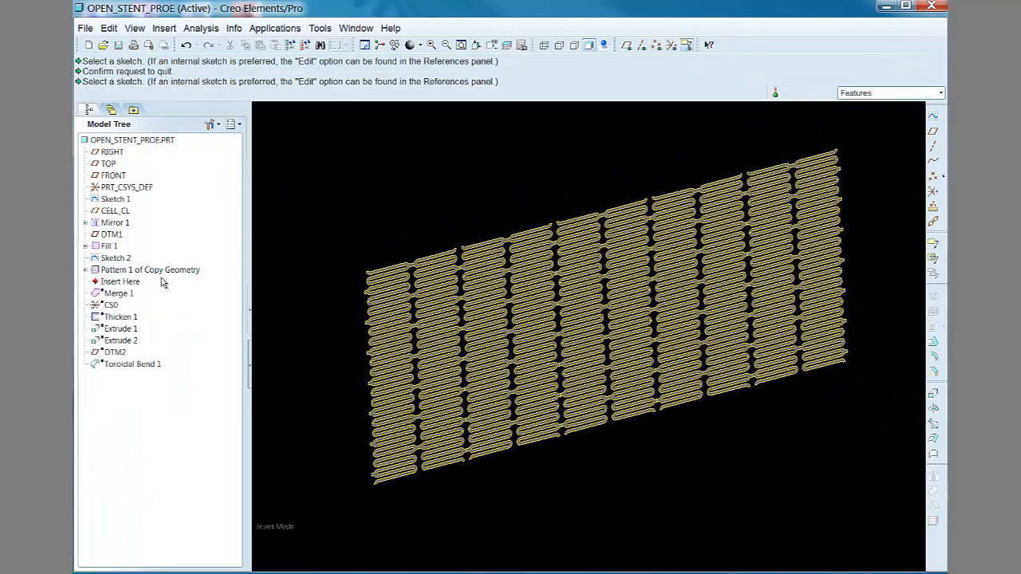
{"action": "left_click", "coordinate": [119, 281]}
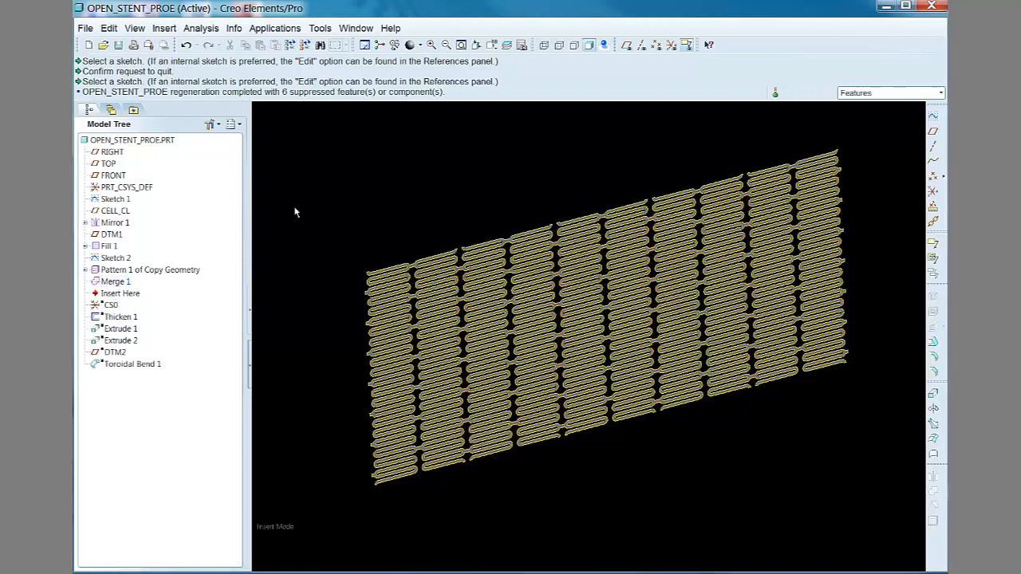
Step: Switch to the NEW_STENT2 window and view the rolled stent from the FRONT orientation
{"action": "left_click", "coordinate": [122, 294]}
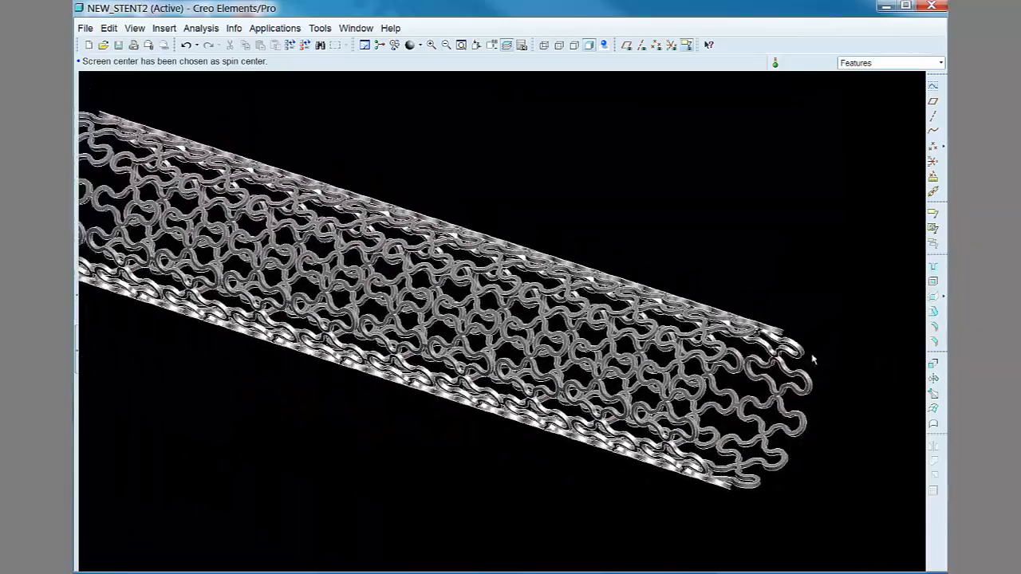
{"action": "left_click", "coordinate": [492, 44]}
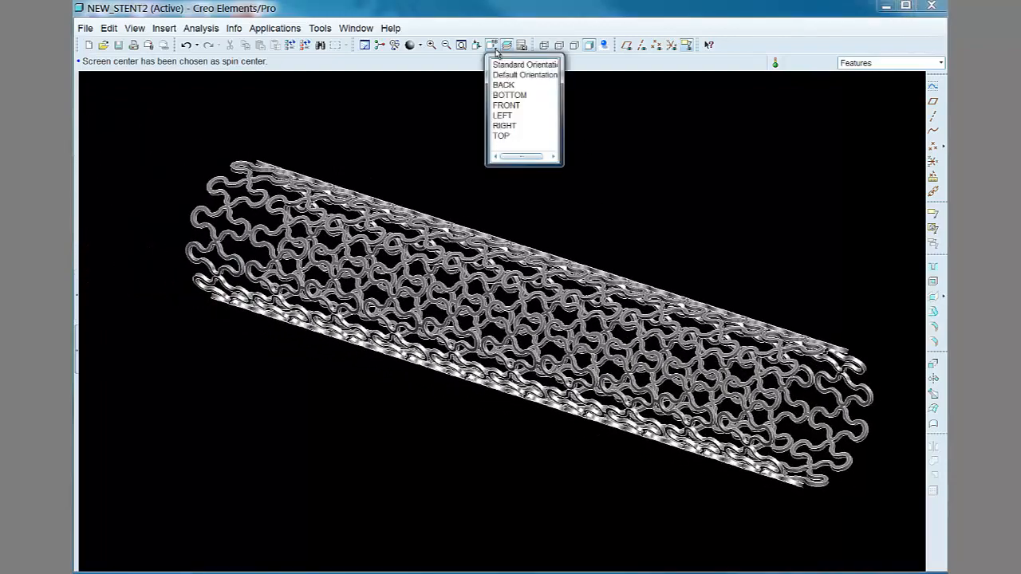
{"action": "left_click", "coordinate": [502, 105]}
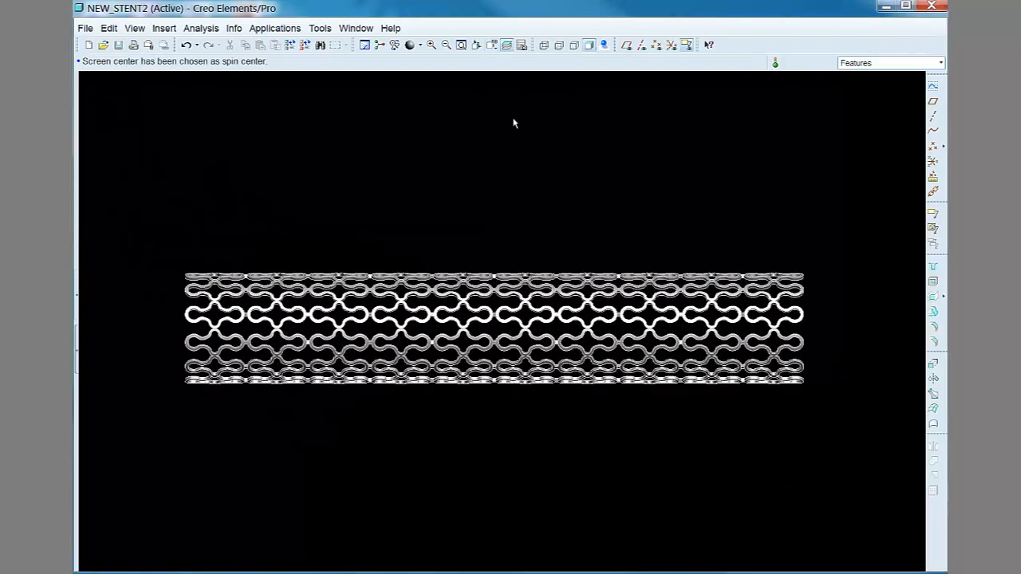